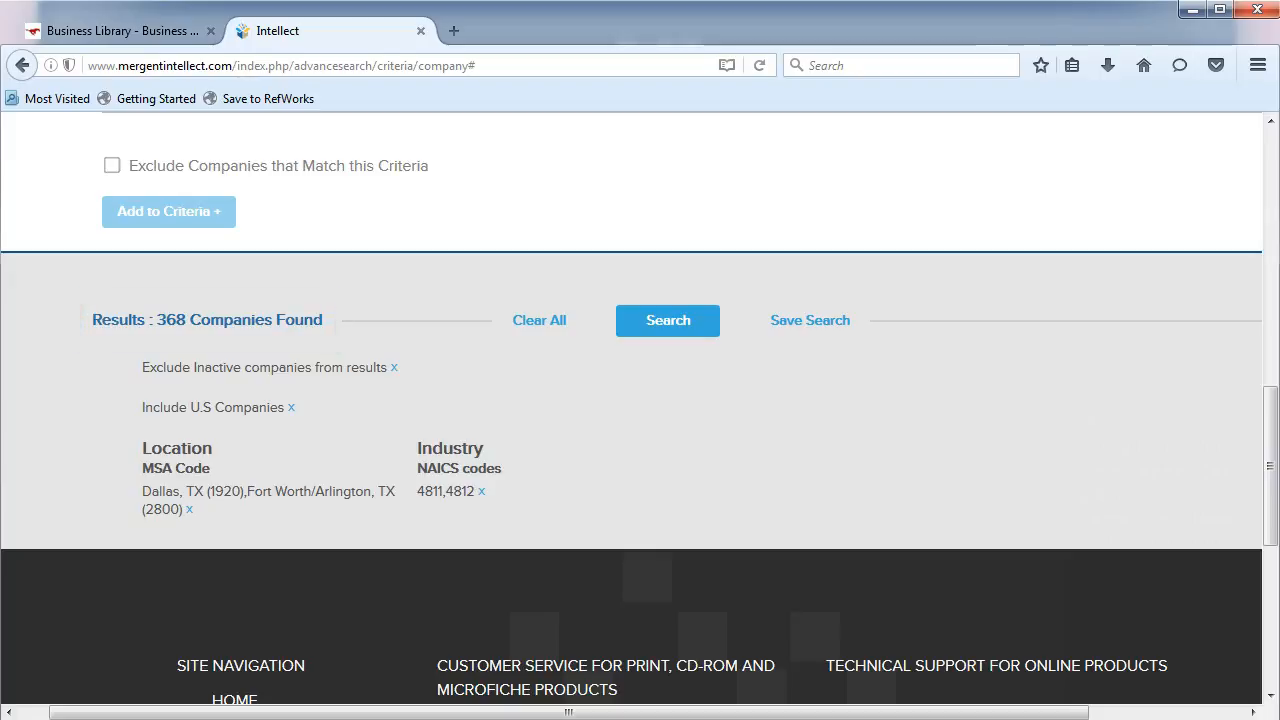
mouse_move(607, 672)
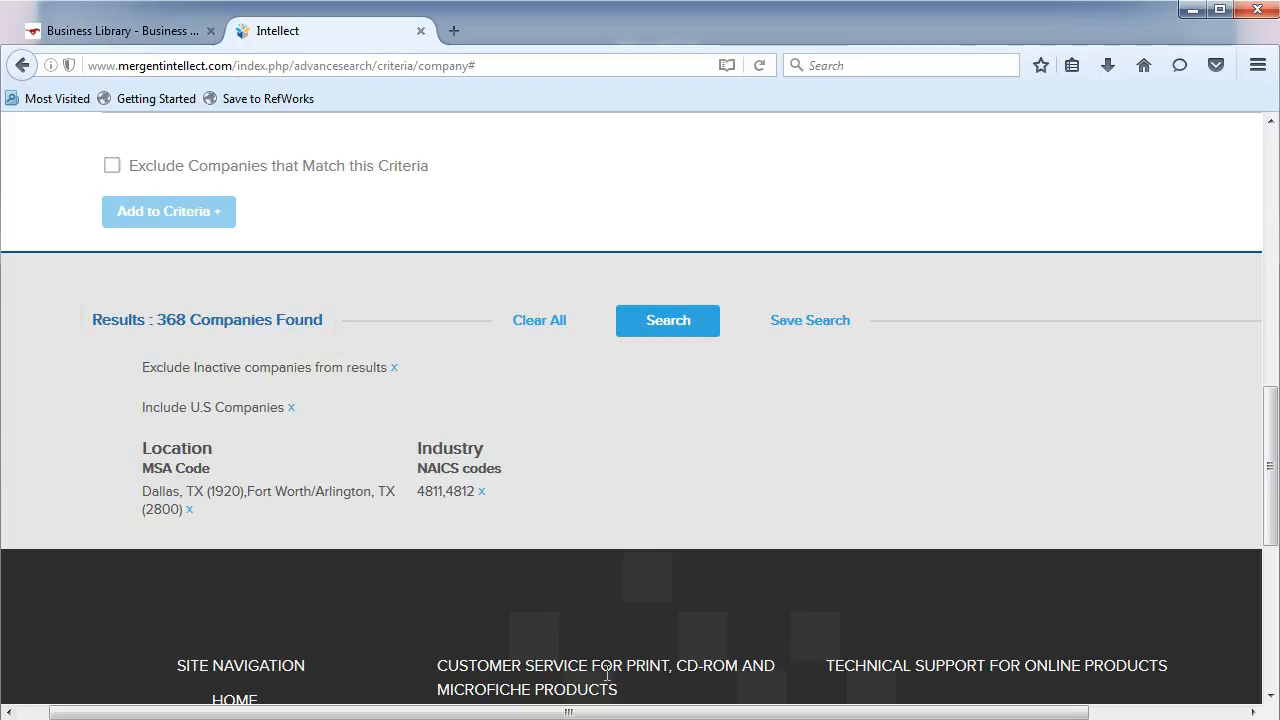
mouse_move(667, 340)
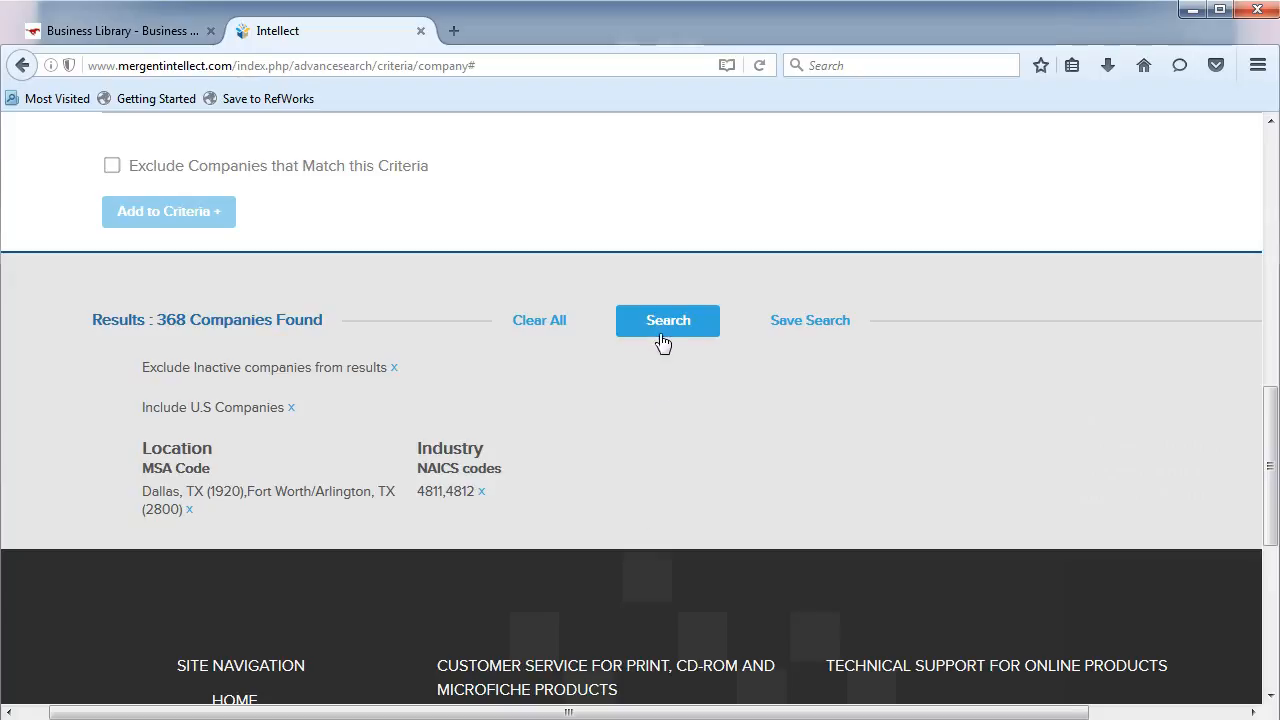
- Run the search with the chosen criteria, returning 368 matching companies
left_click(667, 320)
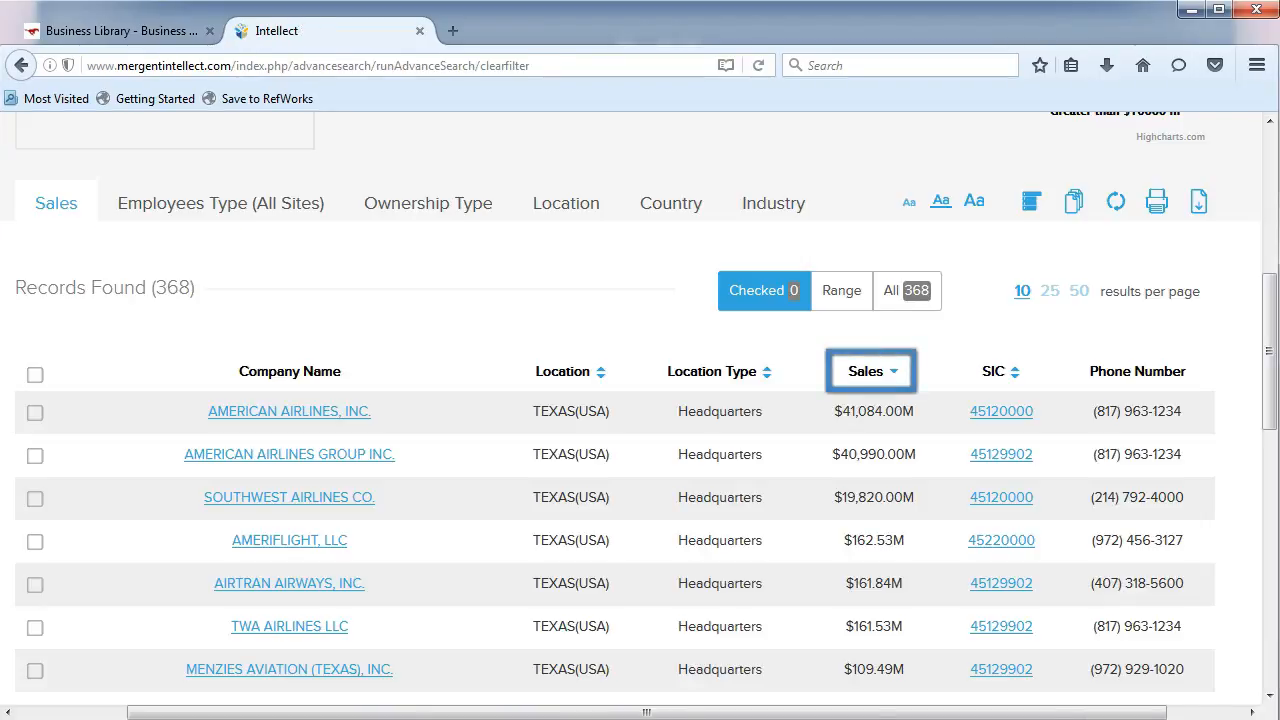
- Review the Records Found table of 368 companies sorted by the Sales column
left_click(571, 371)
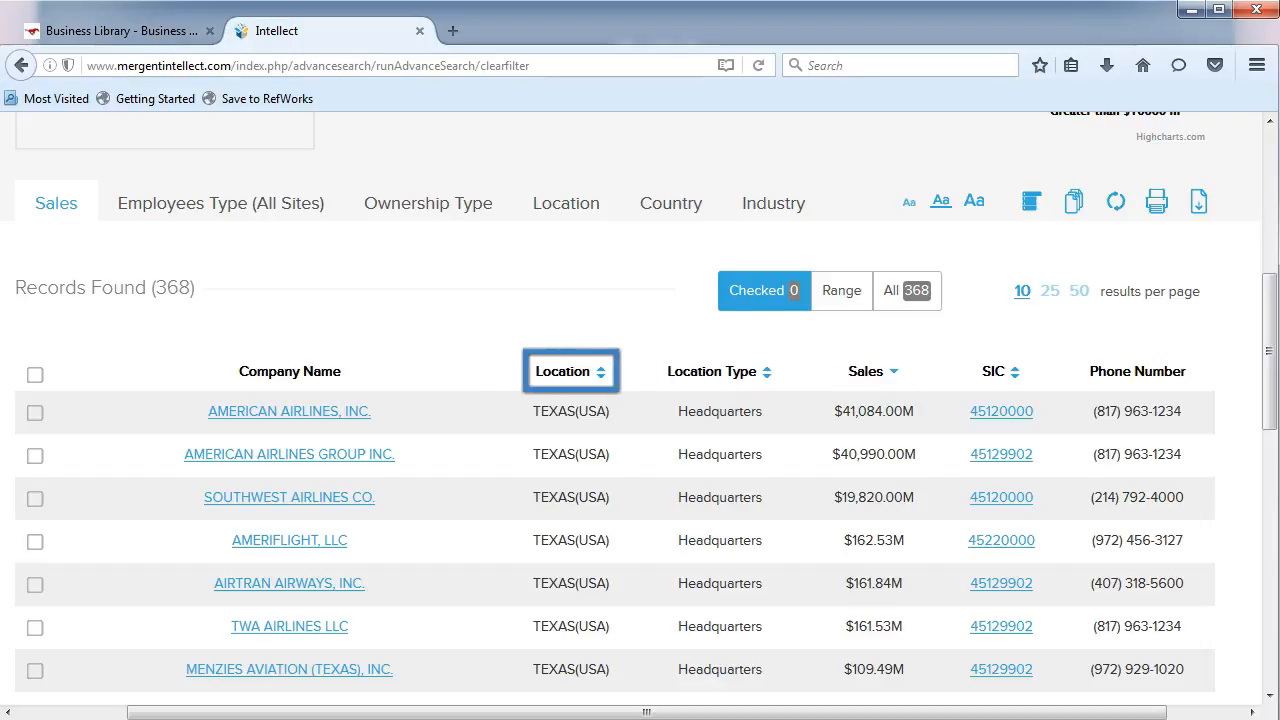
left_click(718, 371)
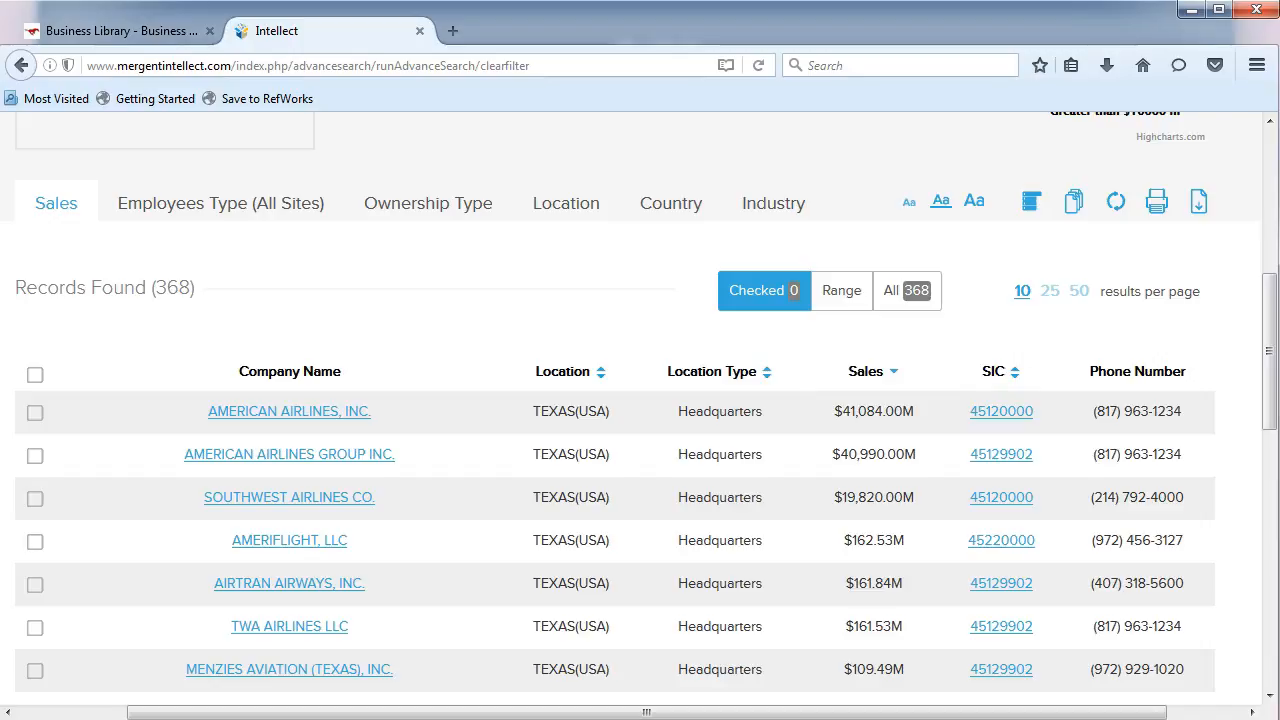
mouse_move(728, 390)
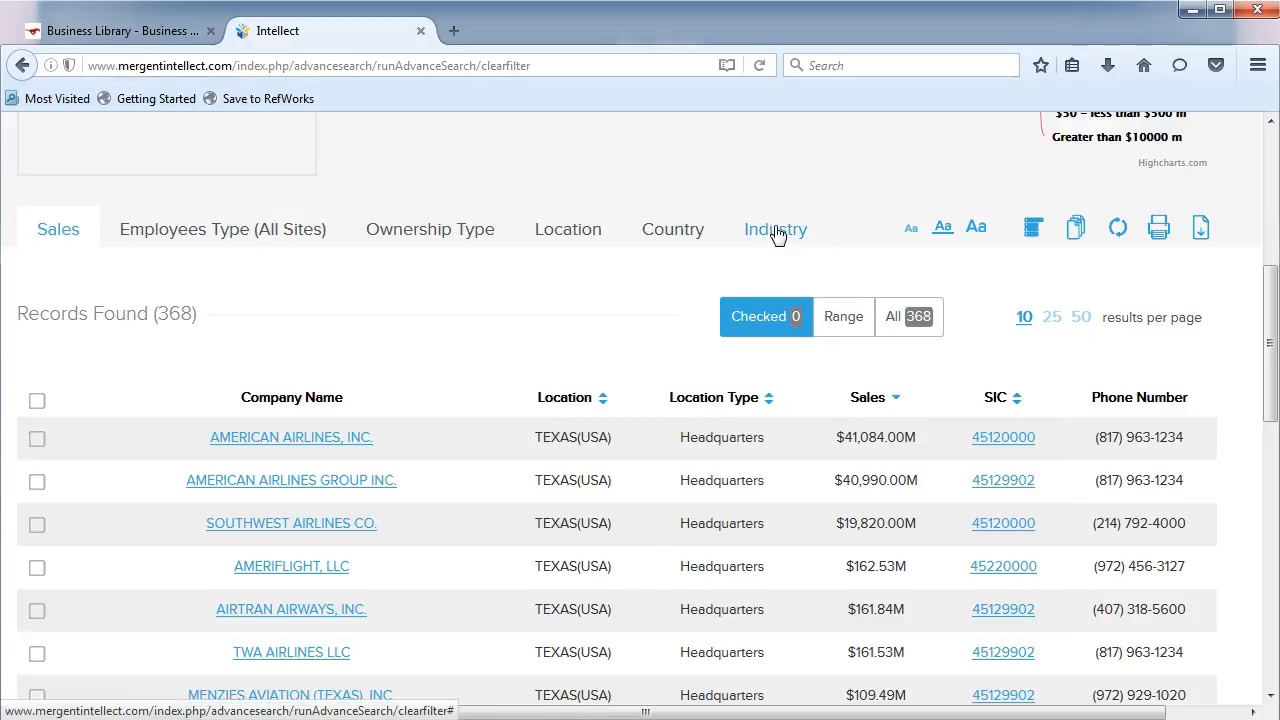
- Show the industry breakdown of the results by Primary SIC instead of Primary NAICS
left_click(775, 229)
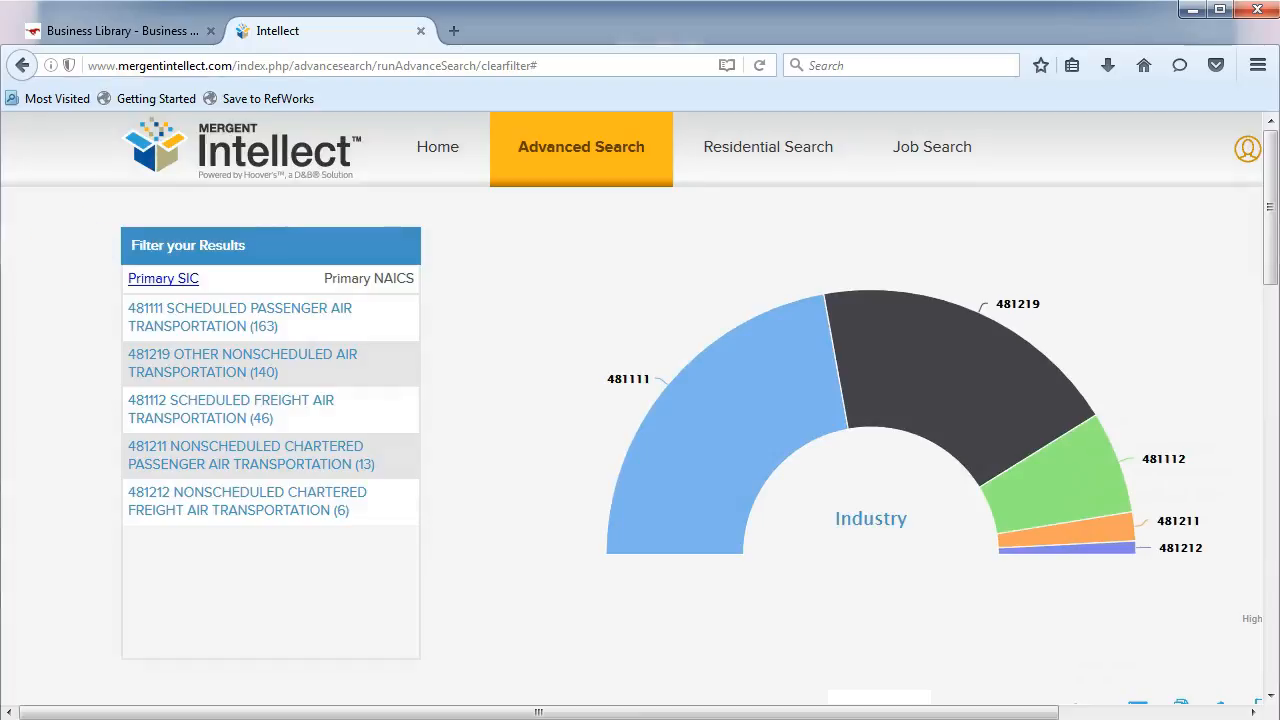
mouse_move(387, 697)
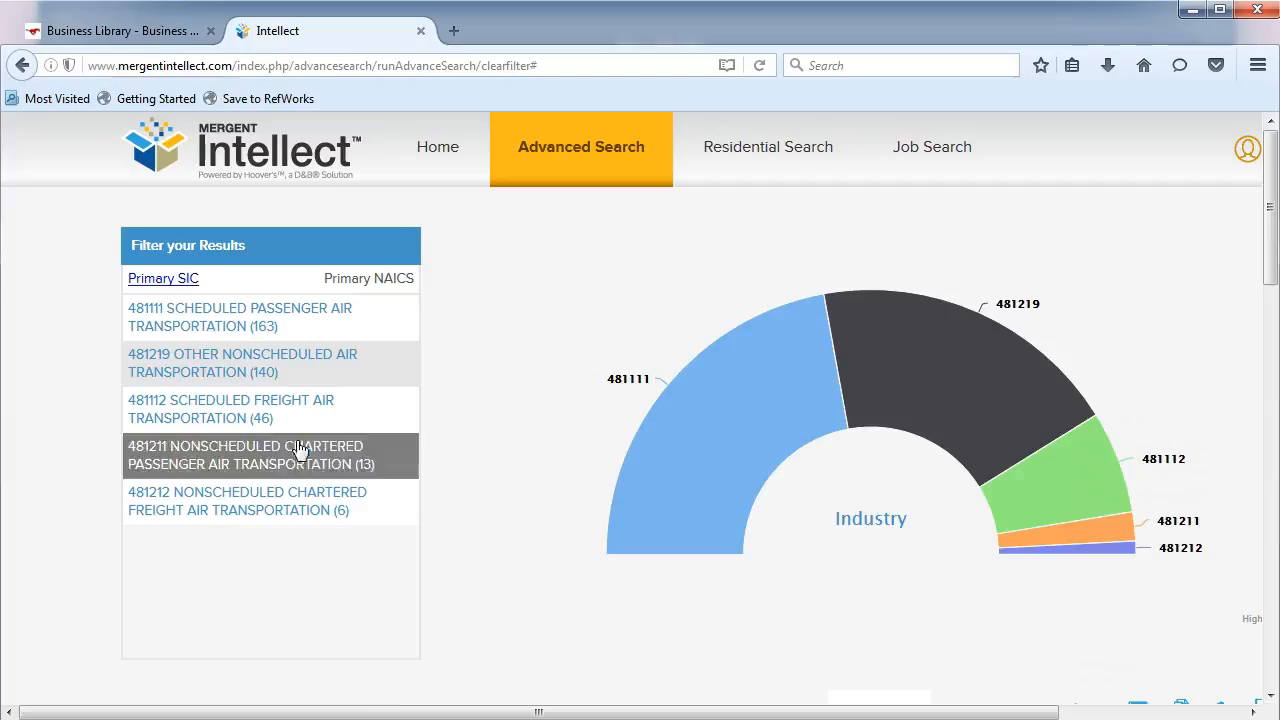
left_click(368, 278)
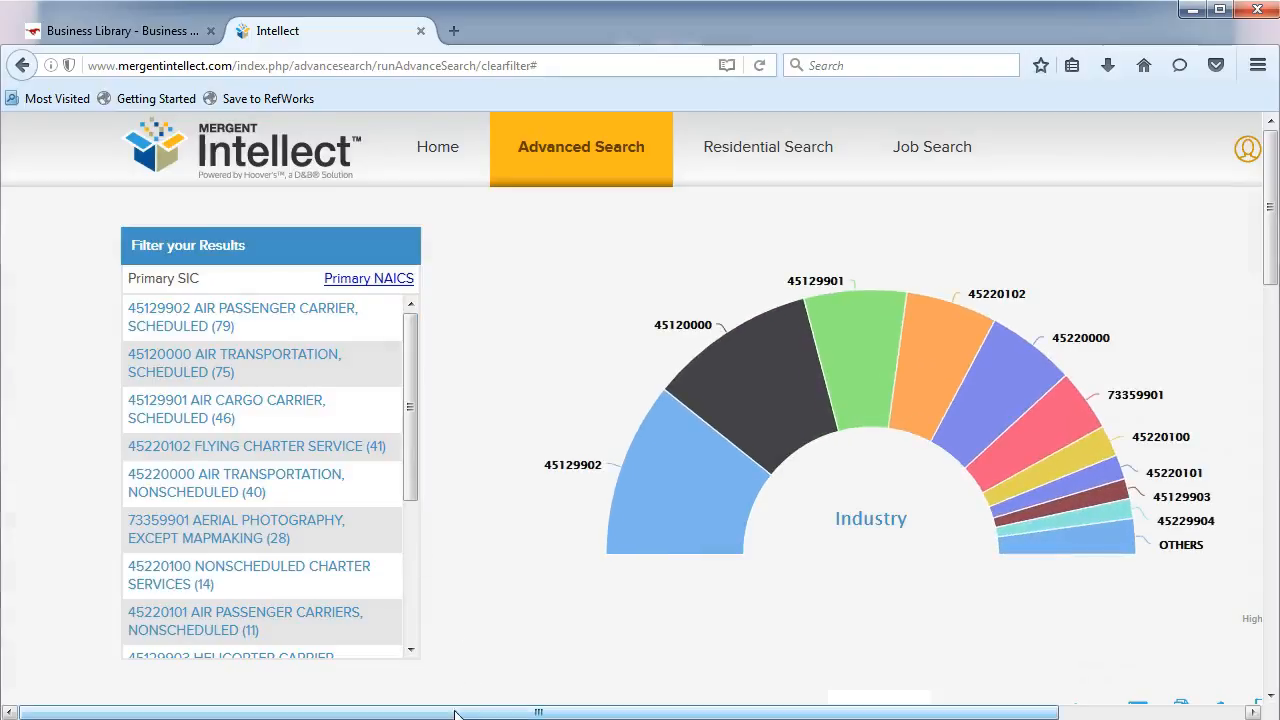
- Clear the filters on the company results list
scroll("down", 3)
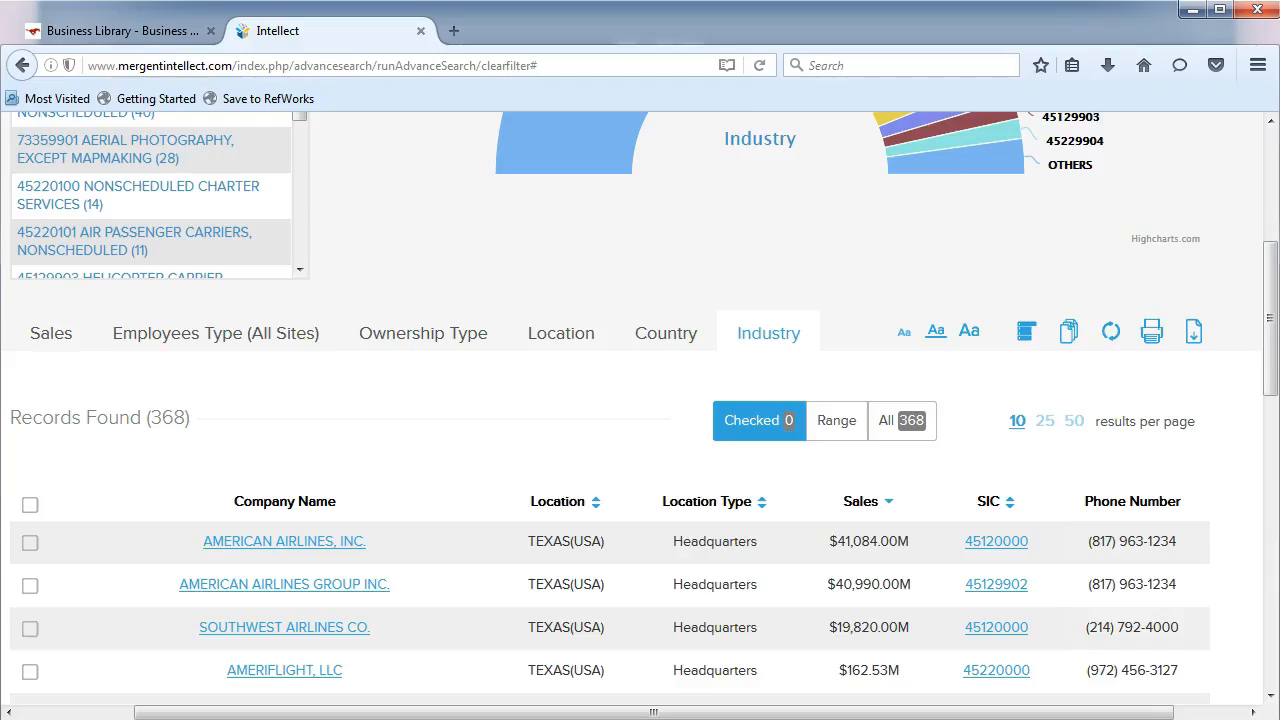
left_click(1110, 331)
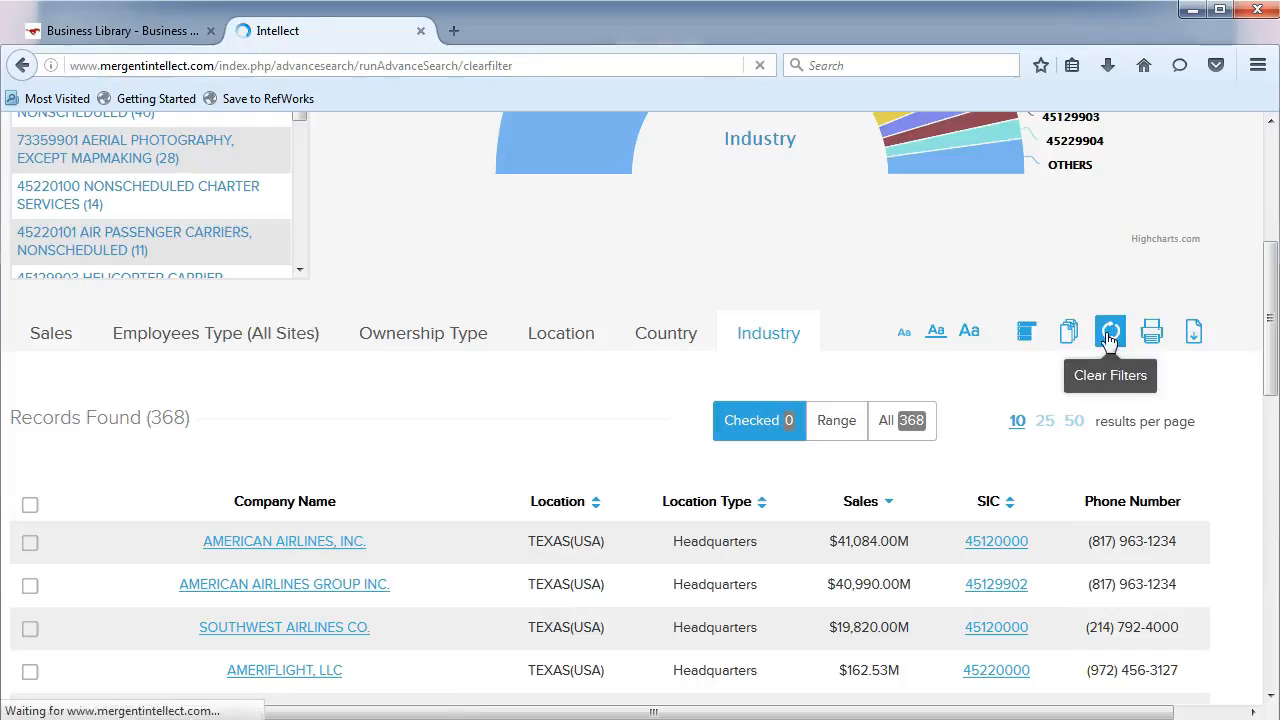
left_click(1110, 331)
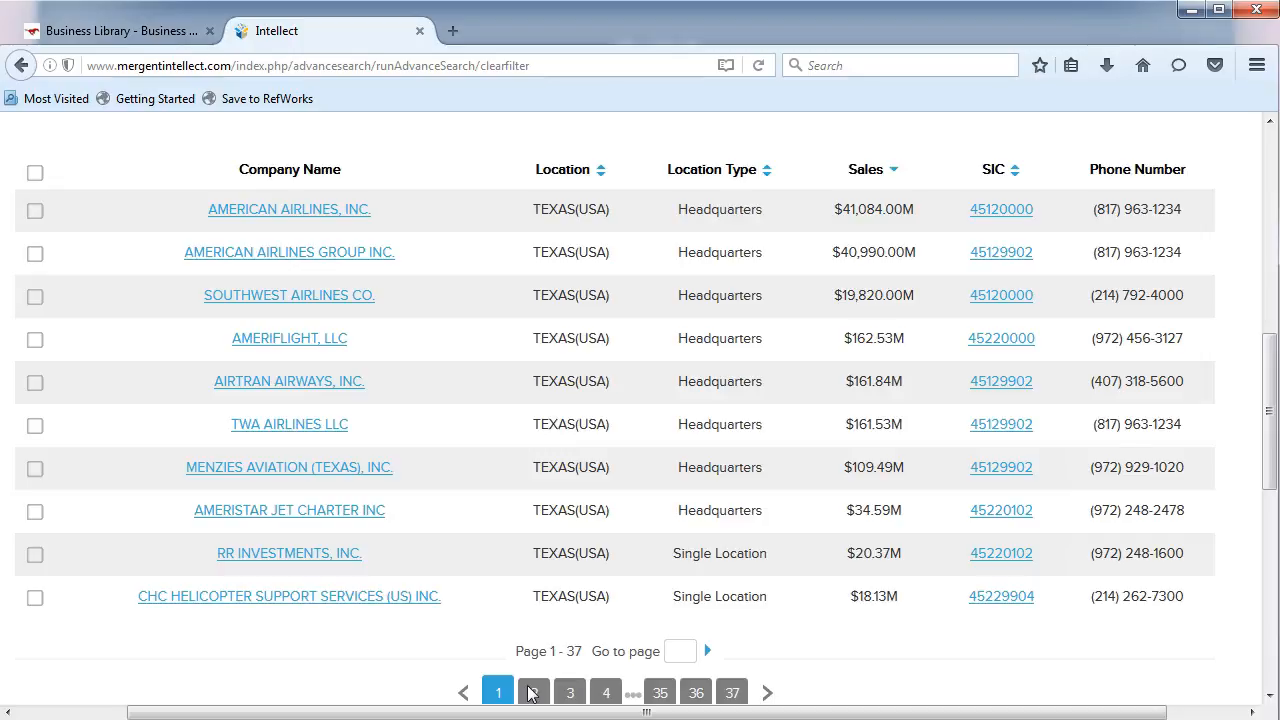
mouse_move(289, 338)
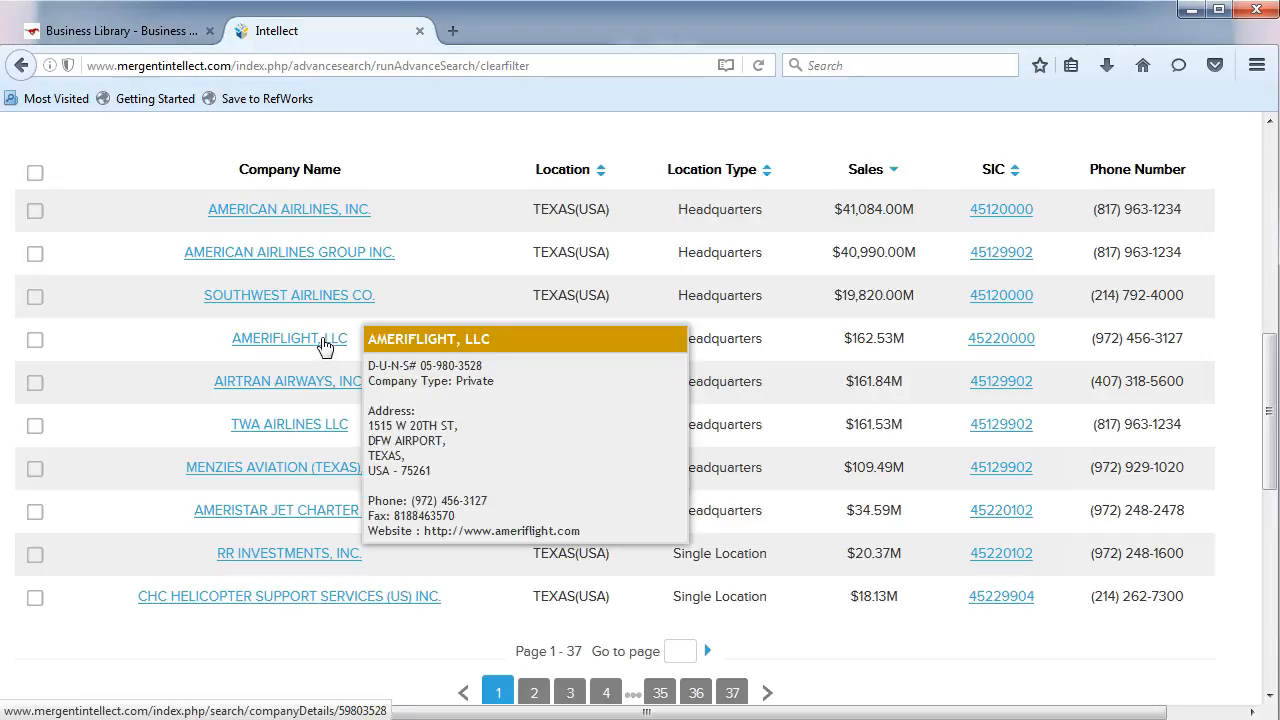